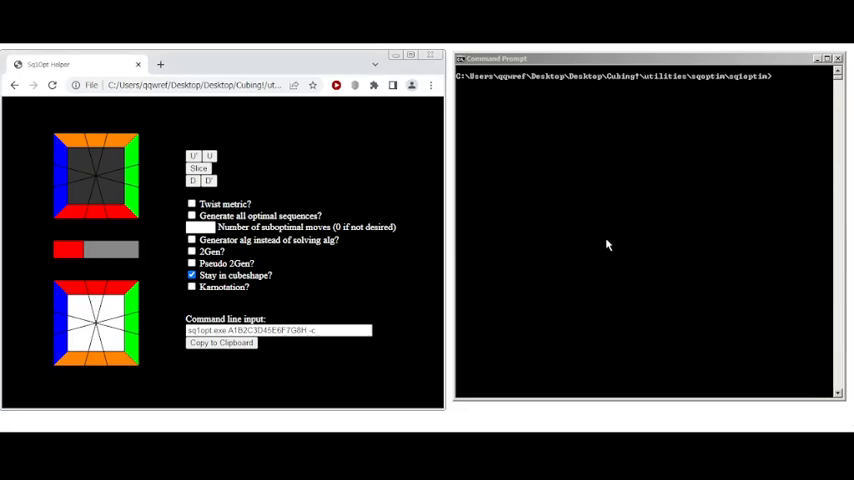
{"action": "mouse_move", "coordinate": [517, 205]}
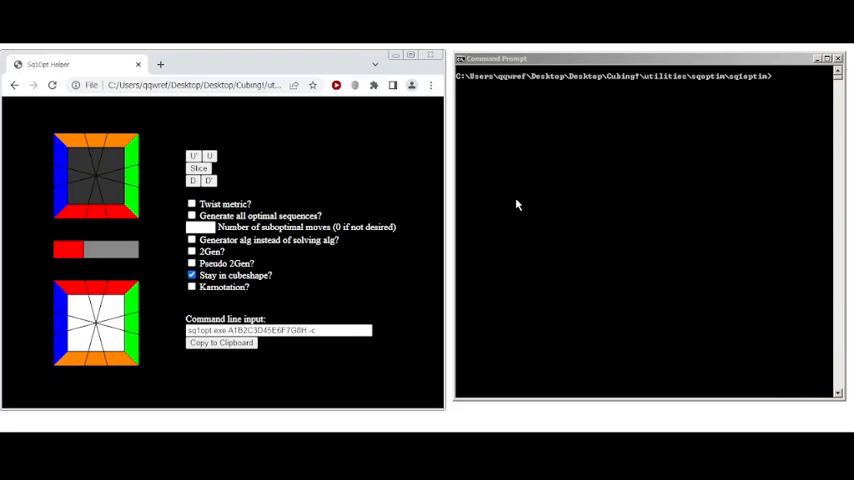
{"action": "mouse_move", "coordinate": [668, 155]}
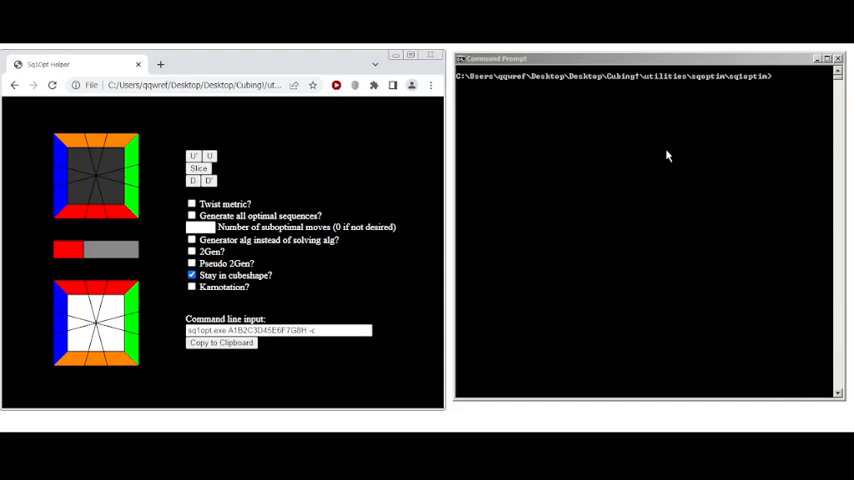
{"action": "mouse_move", "coordinate": [663, 158]}
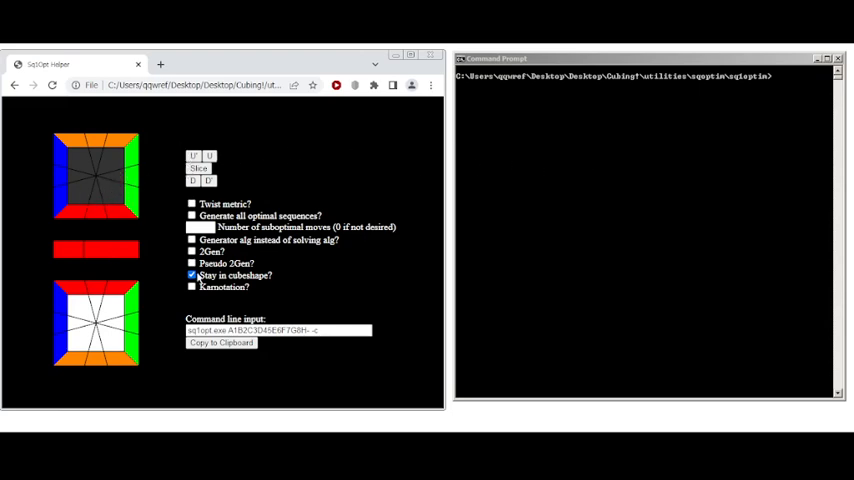
Step: Turn off 'Stay in cubeshape?' and swap the front and back top-layer edges
{"action": "left_click", "coordinate": [191, 275]}
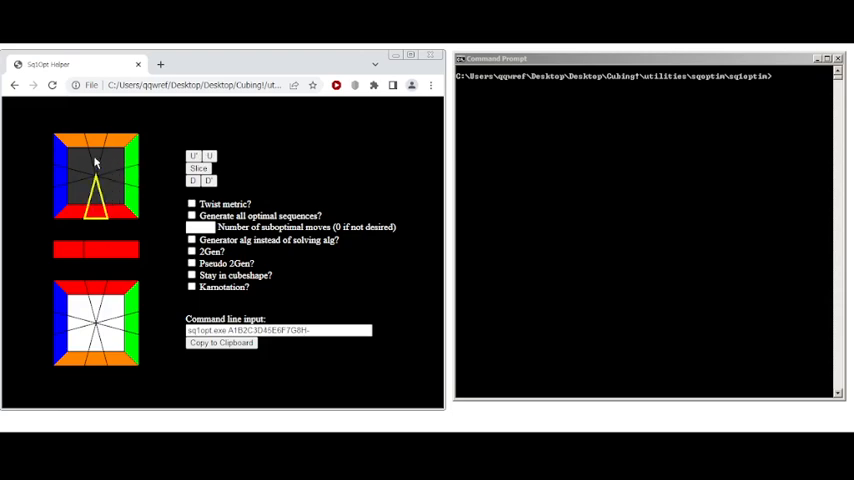
{"action": "left_click", "coordinate": [95, 170]}
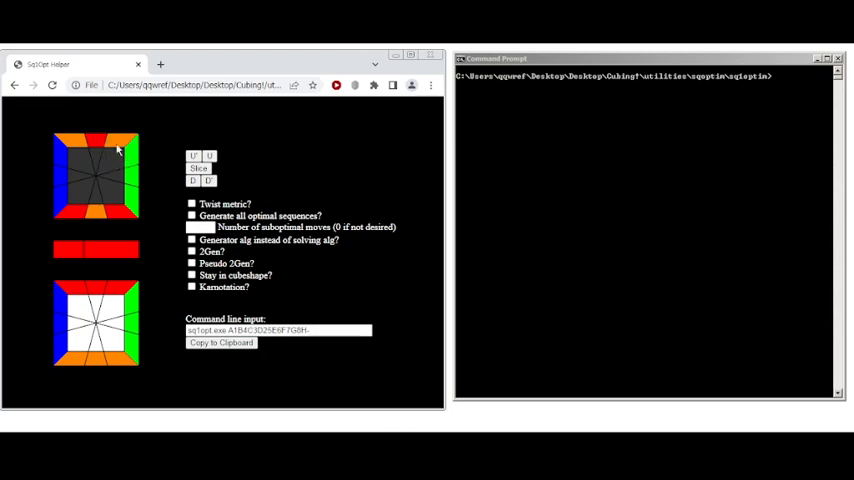
Step: Mark the remaining top-layer pieces as ignored wildcards
{"action": "left_click", "coordinate": [97, 175]}
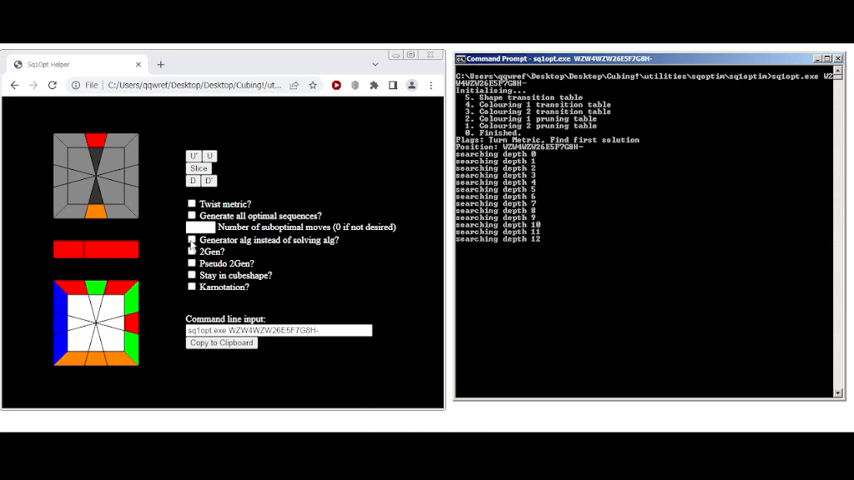
Step: Enable 'Generator alg instead of solving alg?' to add the -g flag
{"action": "left_click", "coordinate": [192, 240]}
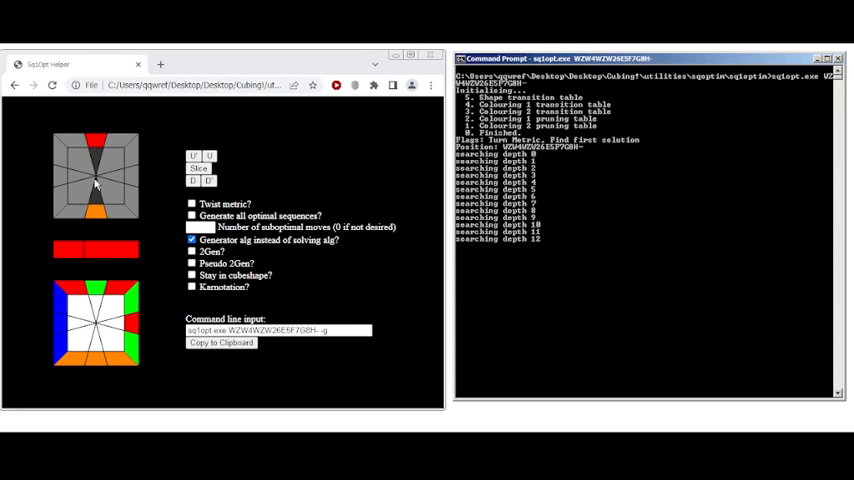
{"action": "mouse_move", "coordinate": [565, 253]}
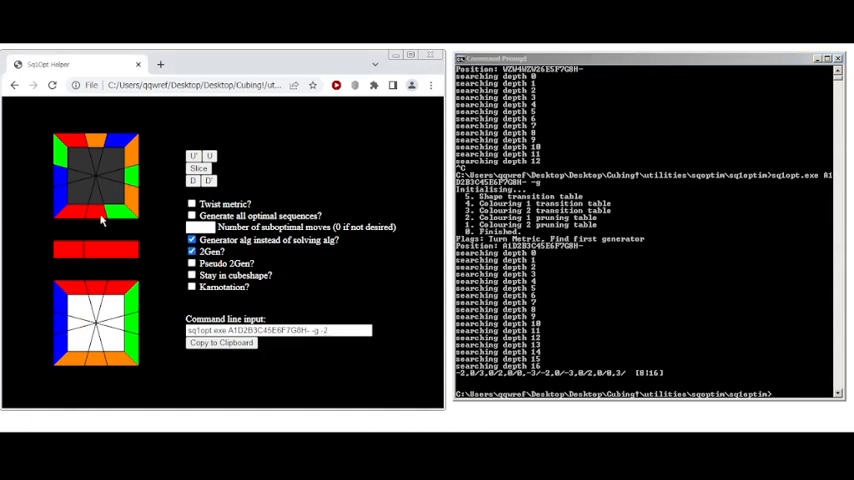
{"action": "mouse_move", "coordinate": [170, 198]}
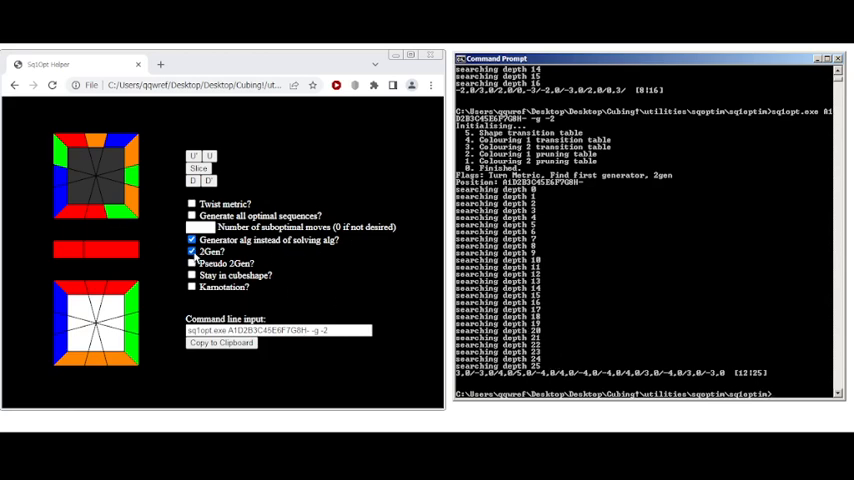
Step: Turn off the '2Gen?' restriction
{"action": "left_click", "coordinate": [192, 263]}
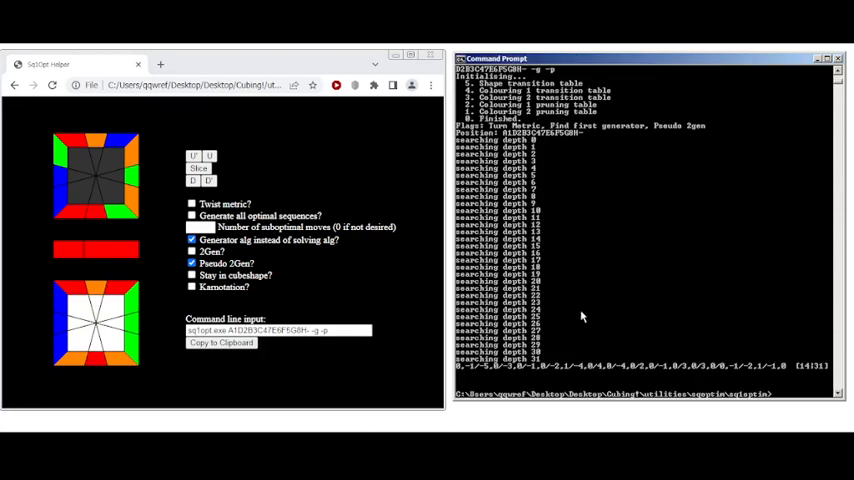
{"action": "mouse_move", "coordinate": [167, 342]}
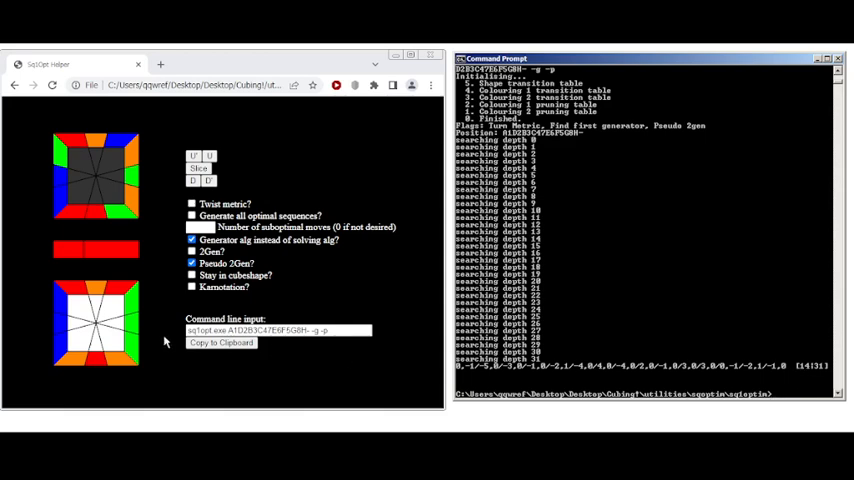
{"action": "mouse_move", "coordinate": [105, 307]}
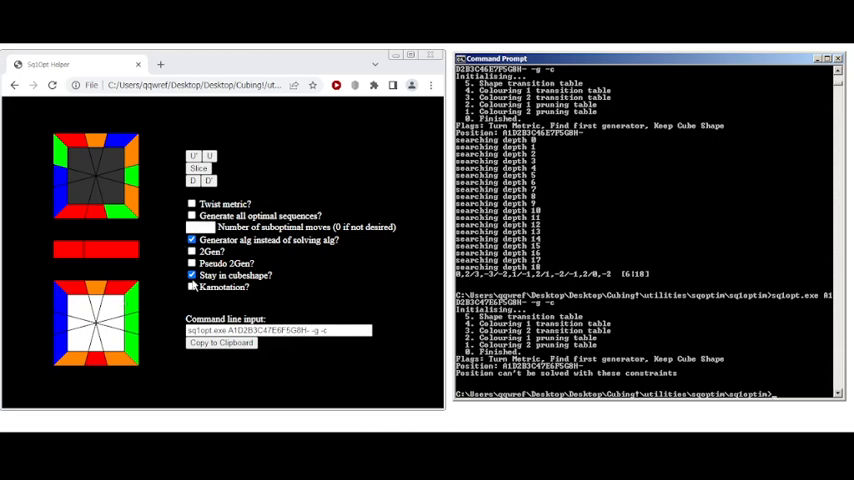
Step: Uncheck 'Stay in cubeshape?' and check 'Karnotation?' for karnotation output
{"action": "left_click", "coordinate": [191, 275]}
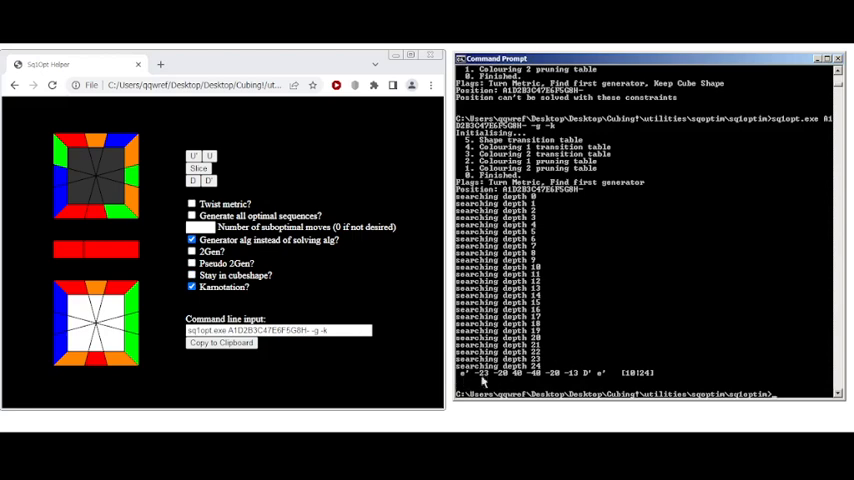
{"action": "left_click", "coordinate": [191, 240]}
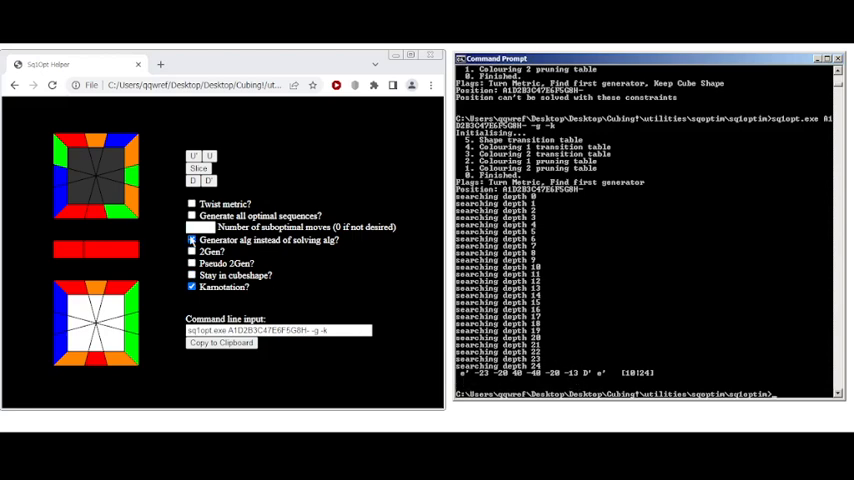
Step: Check 'Generate all optimal sequences?'
{"action": "left_click", "coordinate": [192, 216]}
{"action": "type", "text": "1"}
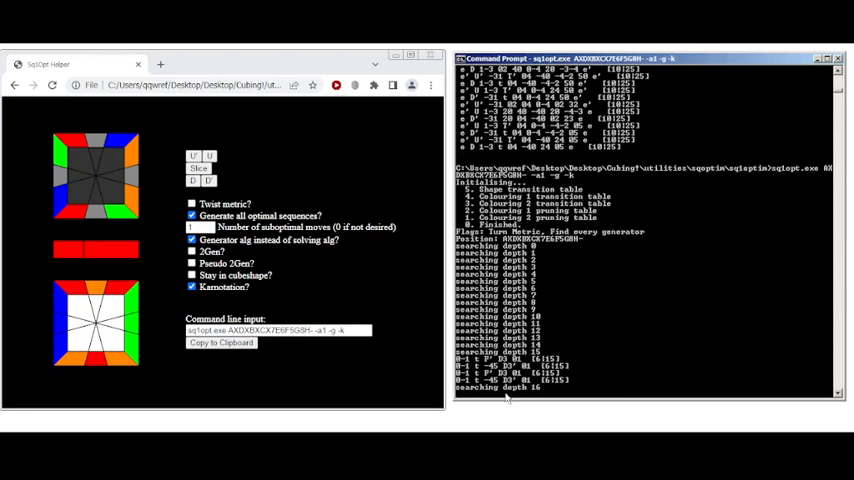
Step: Focus the running depth-16 search in Command Prompt to stop it
{"action": "left_click", "coordinate": [80, 165]}
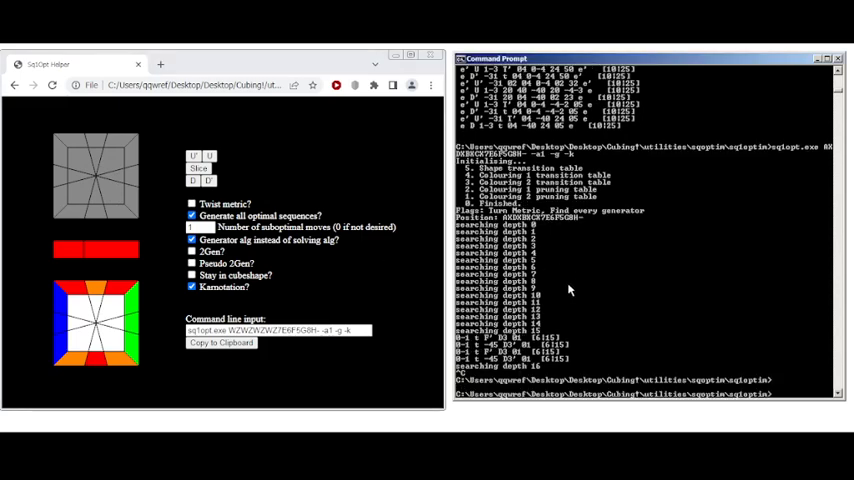
{"action": "mouse_move", "coordinate": [589, 270]}
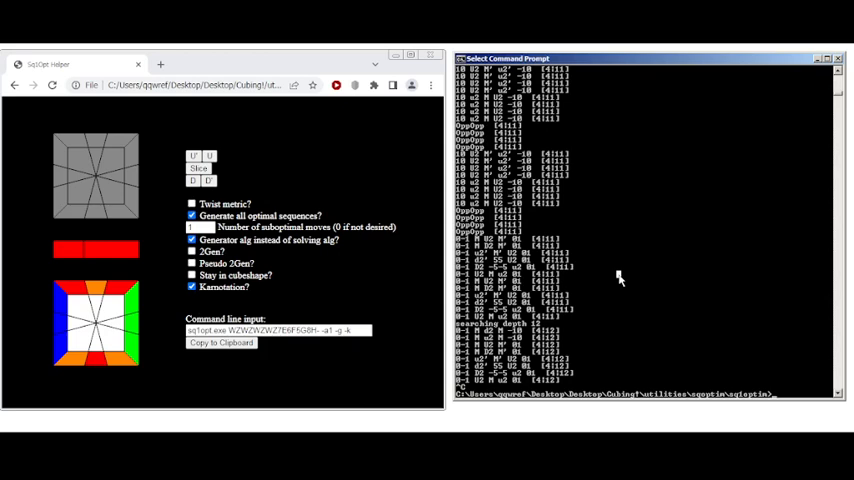
{"action": "mouse_move", "coordinate": [618, 281]}
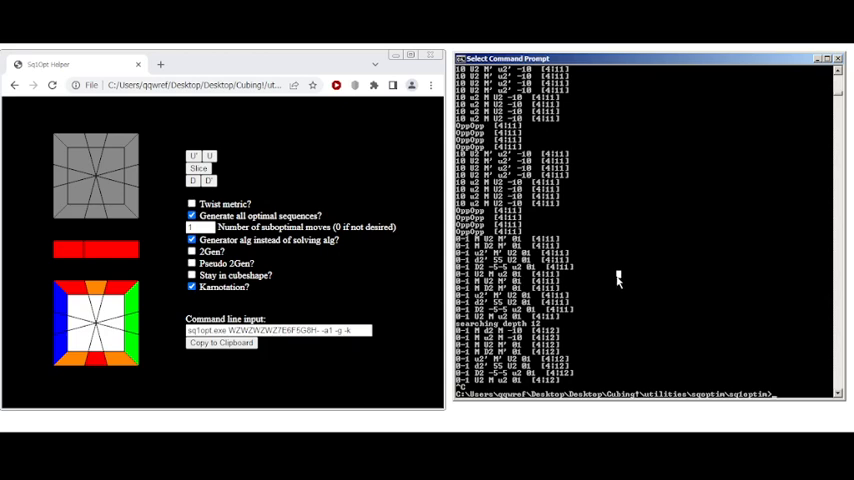